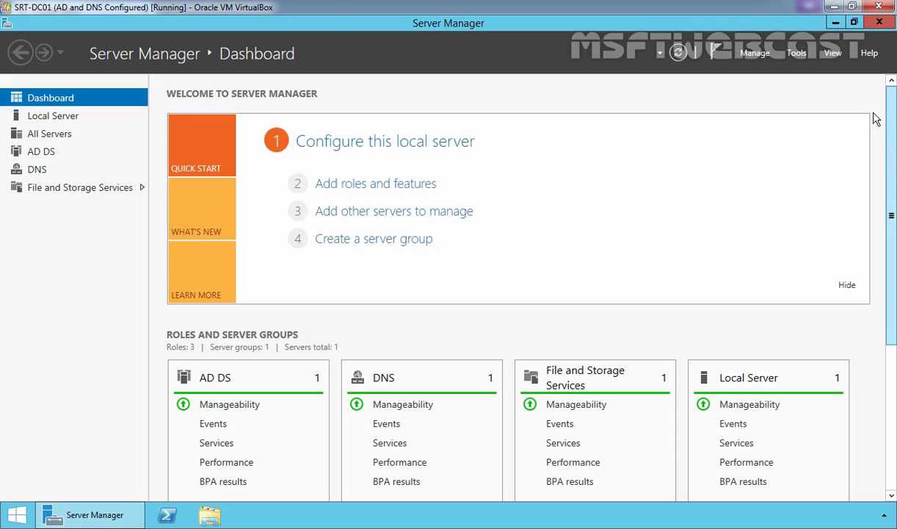
# Step: Launch Active Directory Users and Computers from the Server Manager Tools menu
pyautogui.click(796, 52)
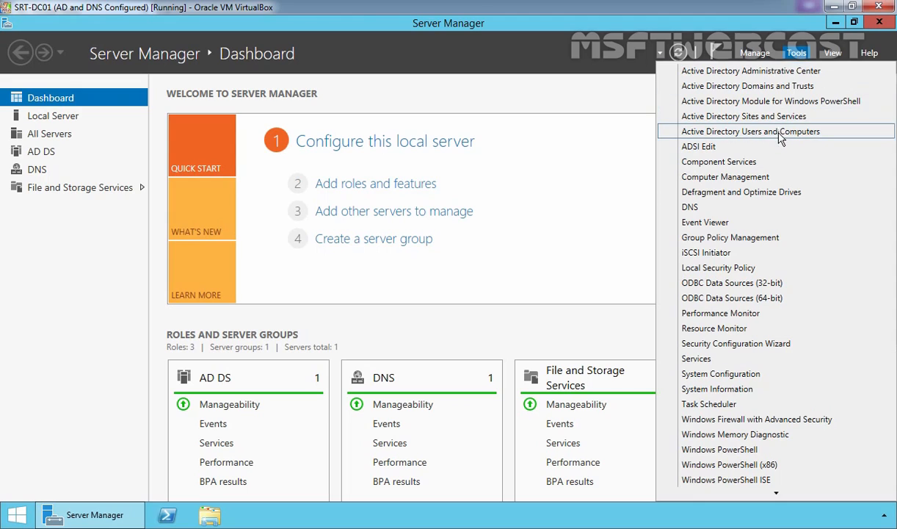
pyautogui.click(750, 131)
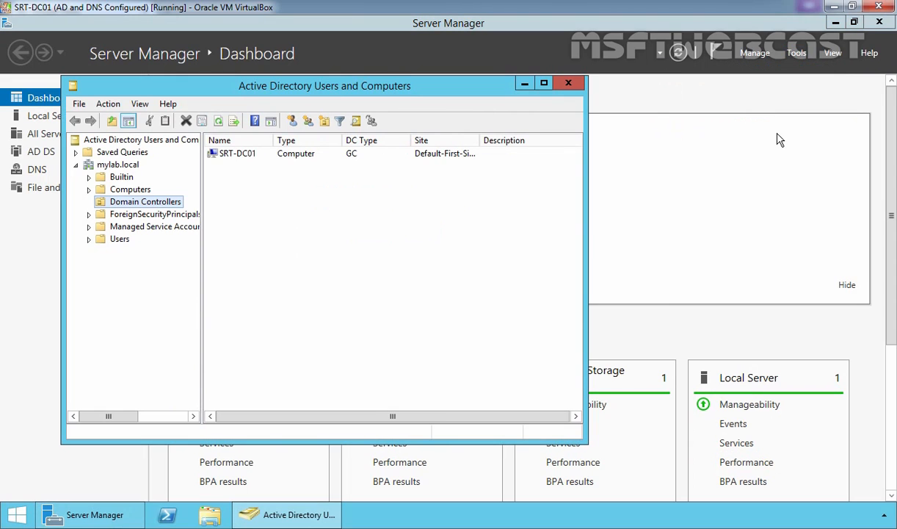
pyautogui.moveTo(229, 174)
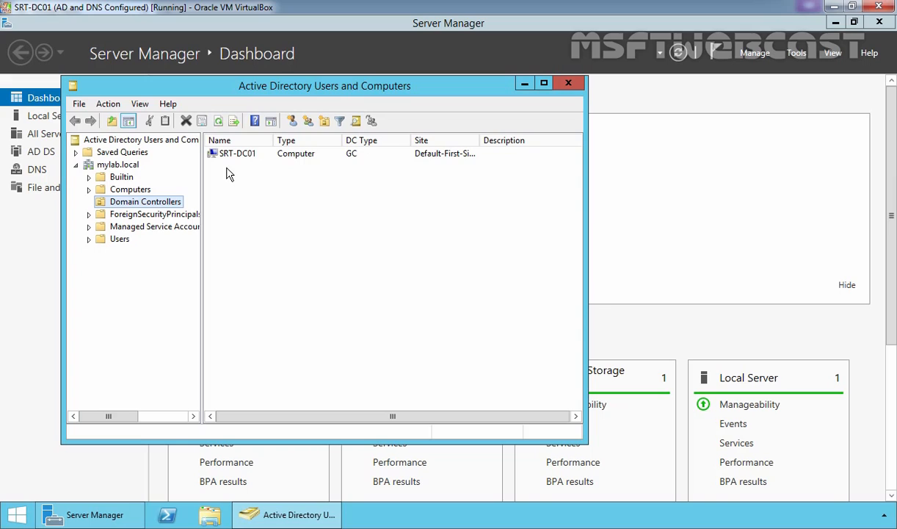
pyautogui.moveTo(228, 170)
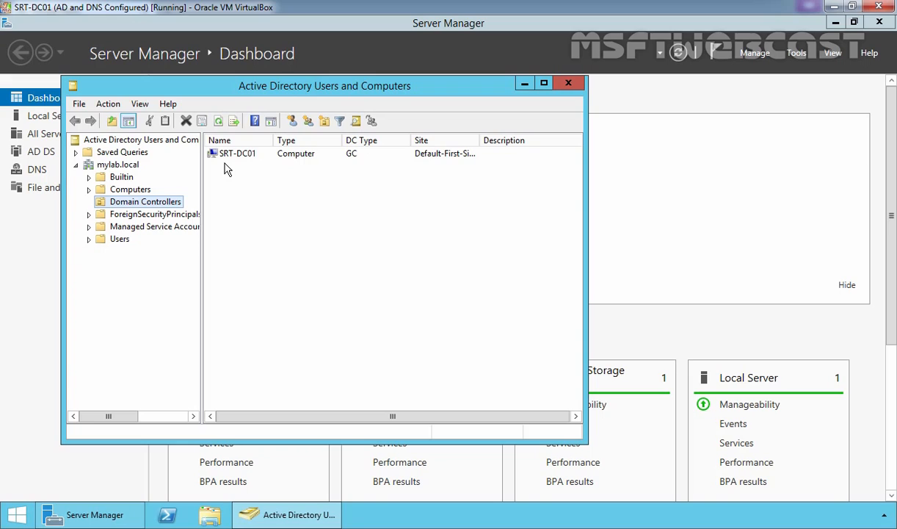
pyautogui.moveTo(568, 82)
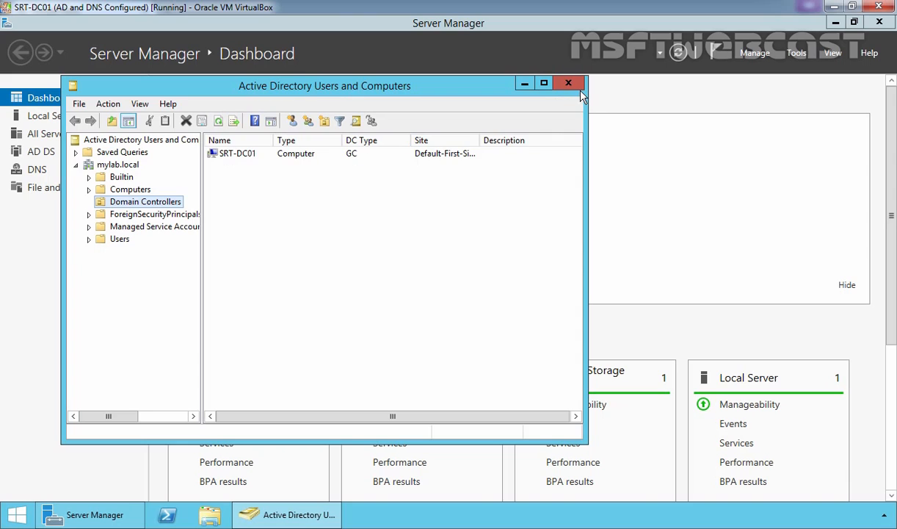
# Step: Close Active Directory Users and Computers and go back to the desktop with Server Manager
pyautogui.click(569, 82)
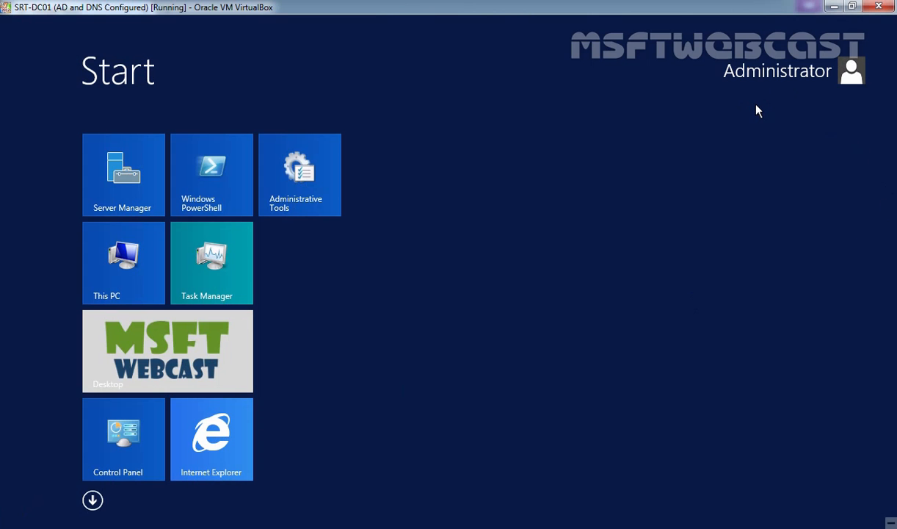
pyautogui.moveTo(144, 367)
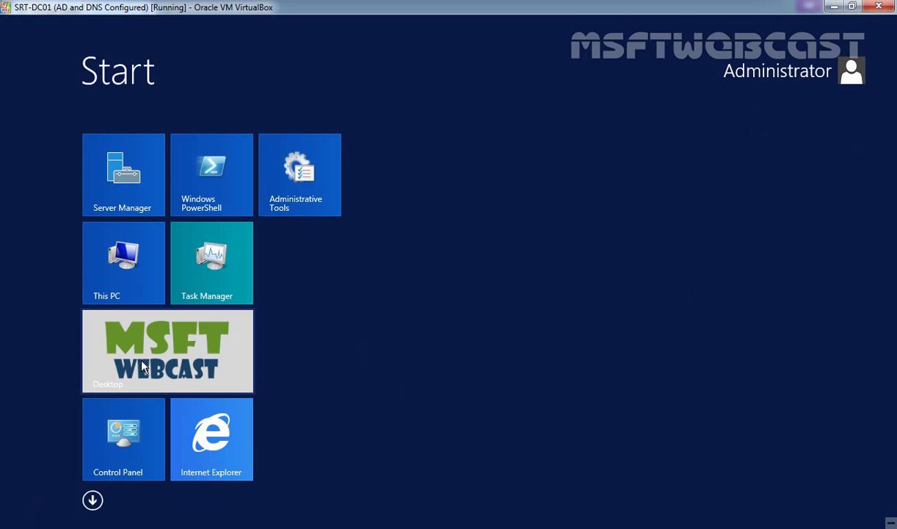
pyautogui.click(122, 174)
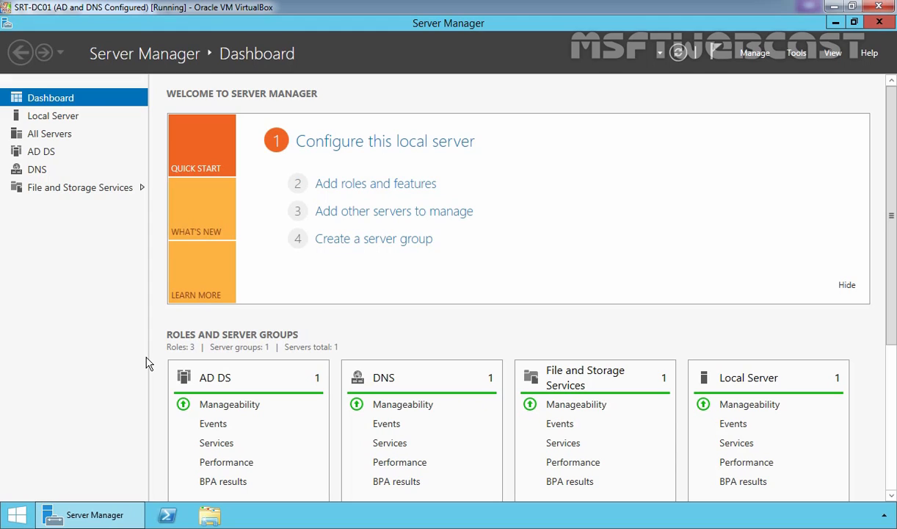
pyautogui.moveTo(787, 70)
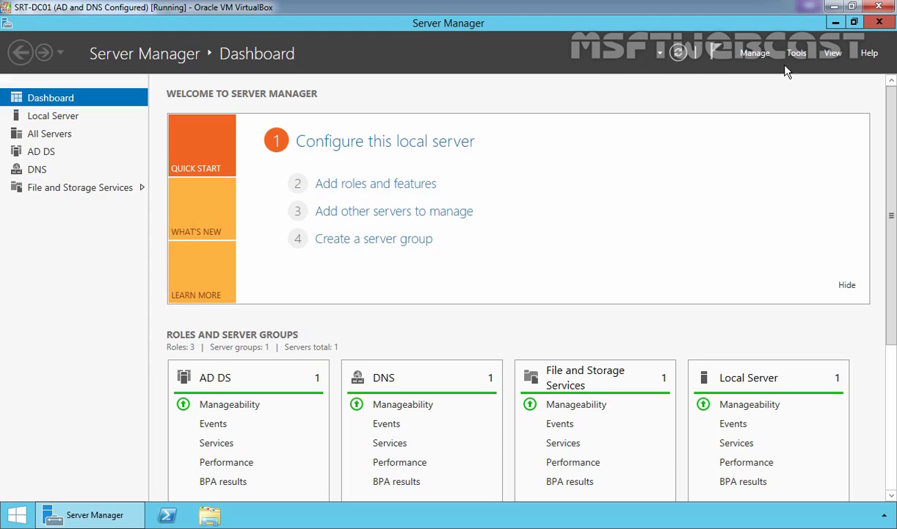
# Step: Start the Remove Roles and Features Wizard for SRT-DC01 and uncheck Active Directory Domain Services
pyautogui.click(755, 52)
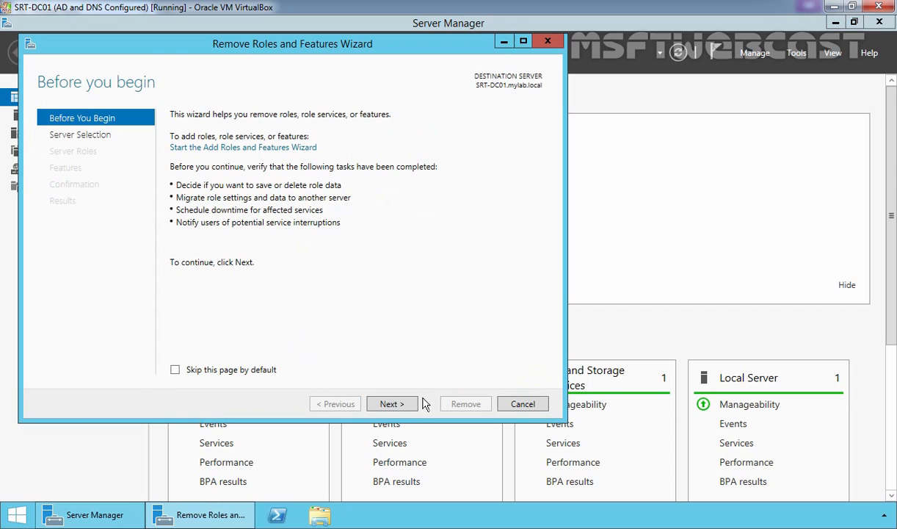
pyautogui.click(391, 403)
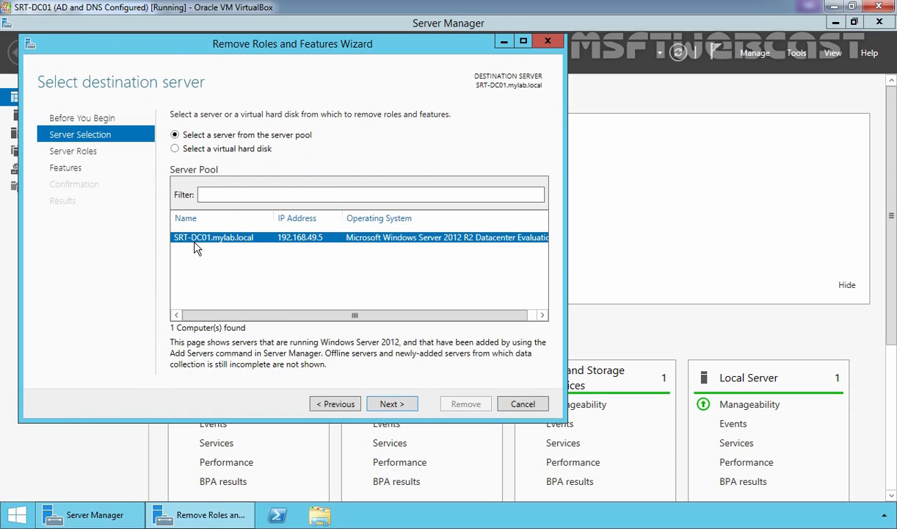
pyautogui.moveTo(391, 403)
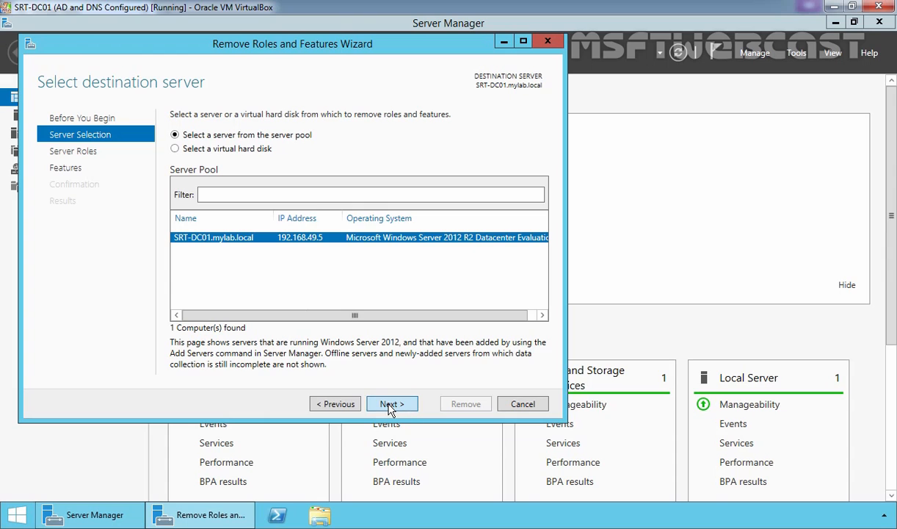
pyautogui.click(391, 403)
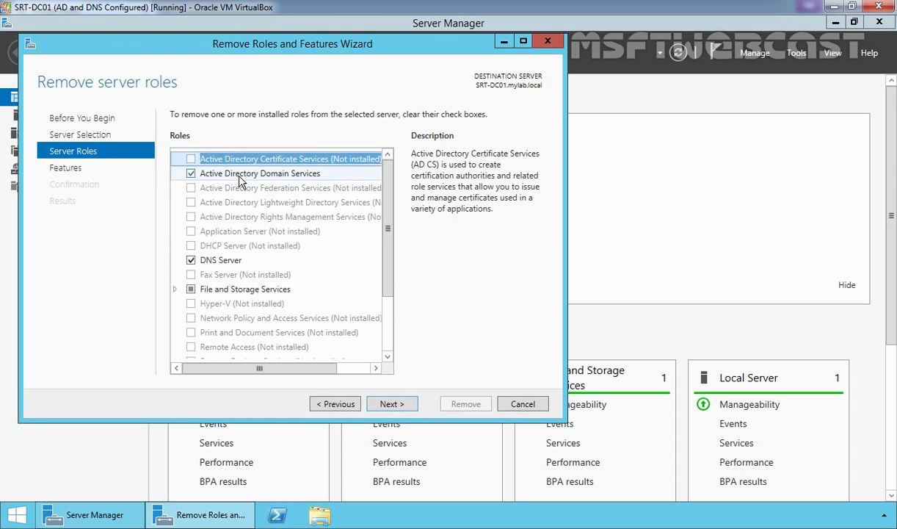
pyautogui.click(260, 172)
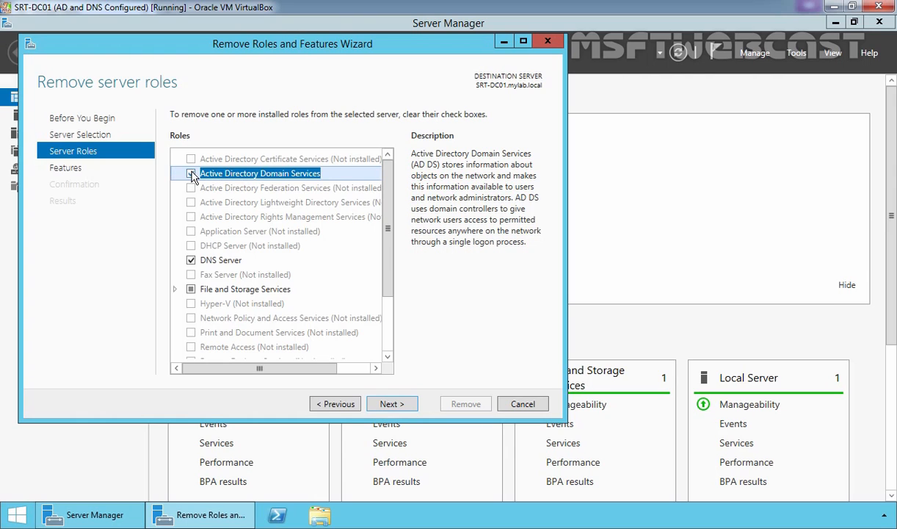
pyautogui.click(191, 173)
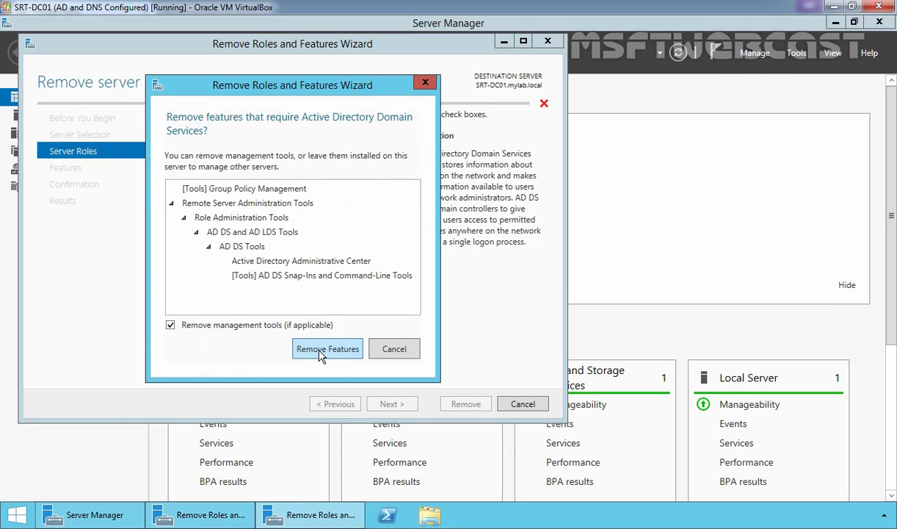
# Step: Accept removing the AD DS management tools, triggering the demotion-required validation error
pyautogui.click(328, 348)
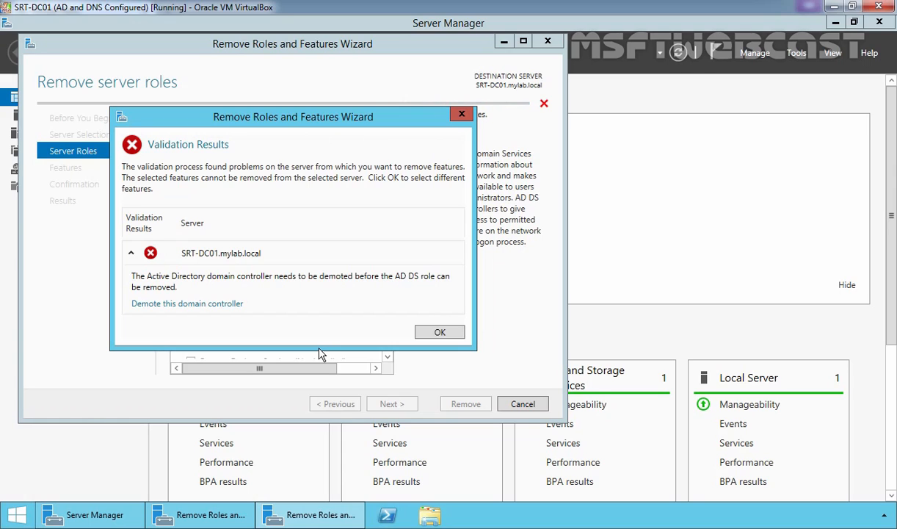
pyautogui.moveTo(202, 303)
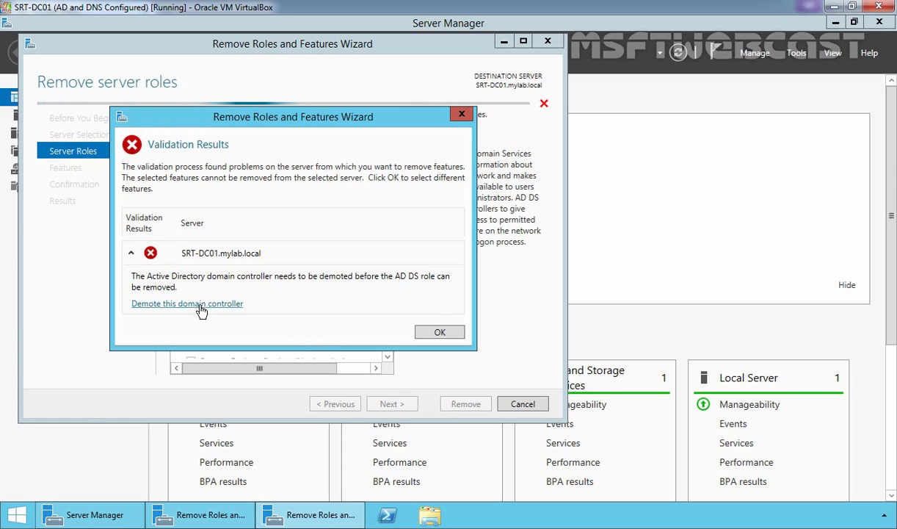
# Step: Begin demoting the domain controller and mark it as the last domain controller in the domain
pyautogui.click(186, 303)
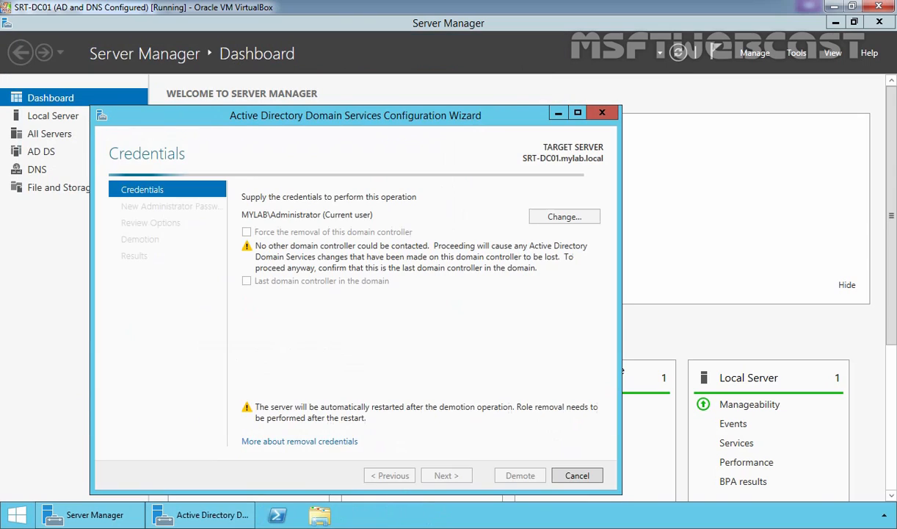
pyautogui.moveTo(203, 310)
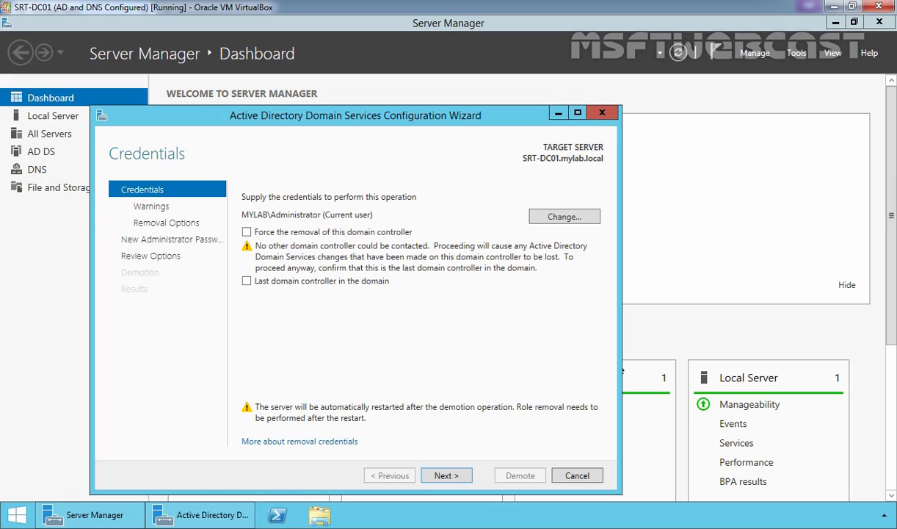
pyautogui.moveTo(203, 311)
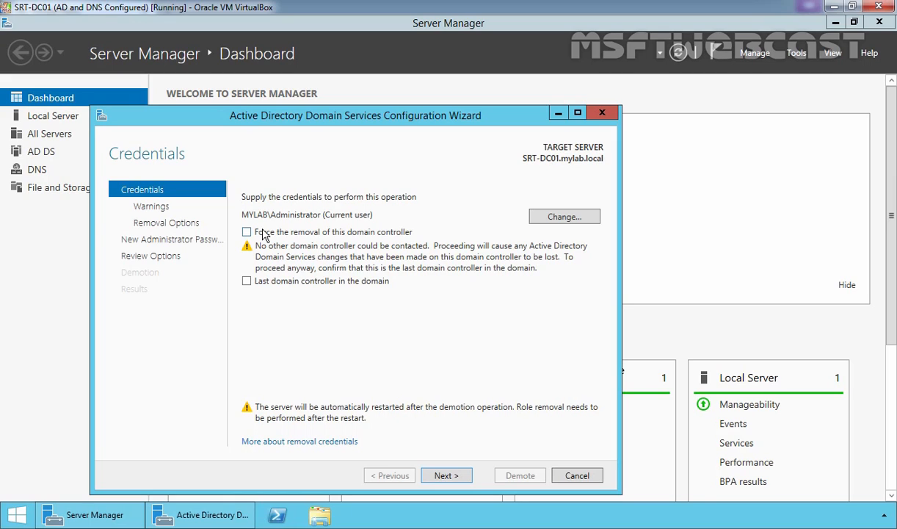
pyautogui.moveTo(285, 286)
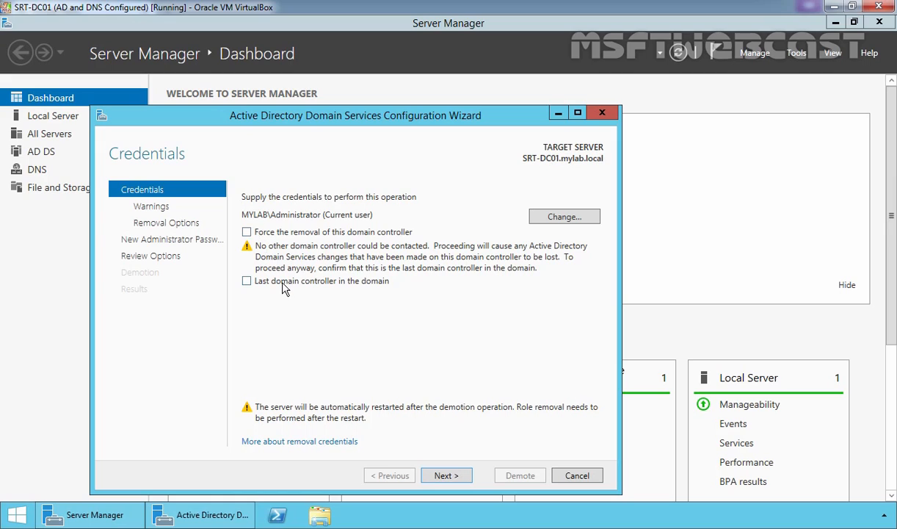
pyautogui.click(246, 280)
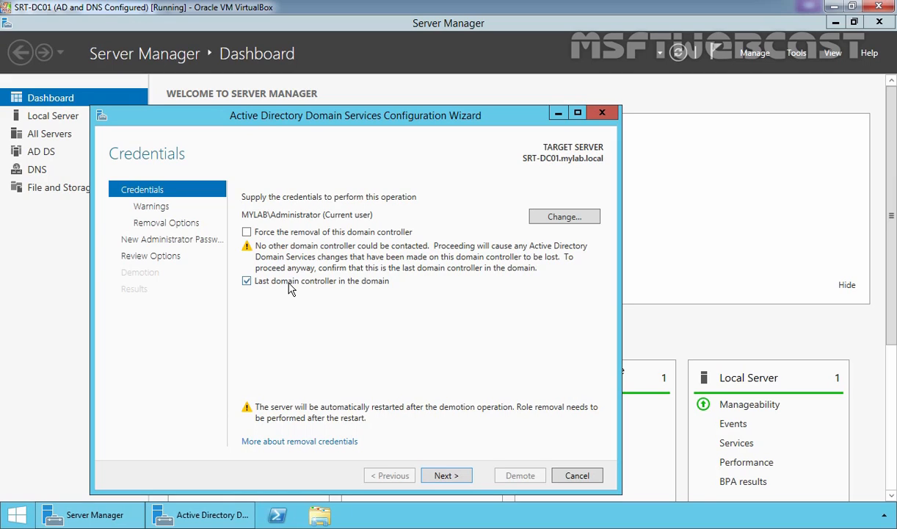
pyautogui.click(446, 475)
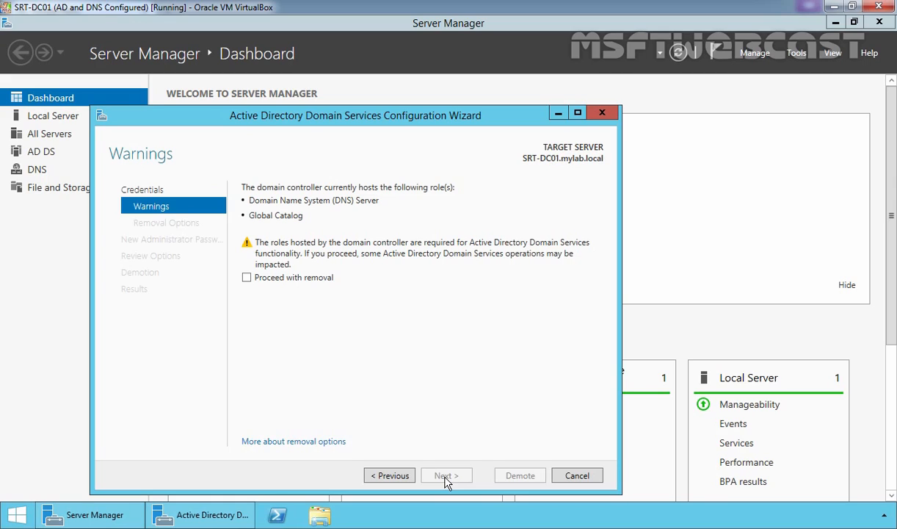
pyautogui.moveTo(265, 211)
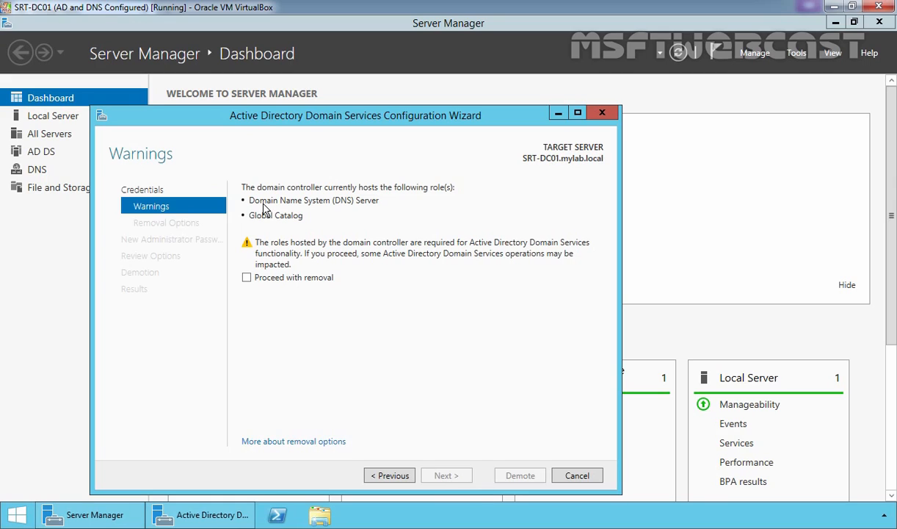
pyautogui.moveTo(265, 225)
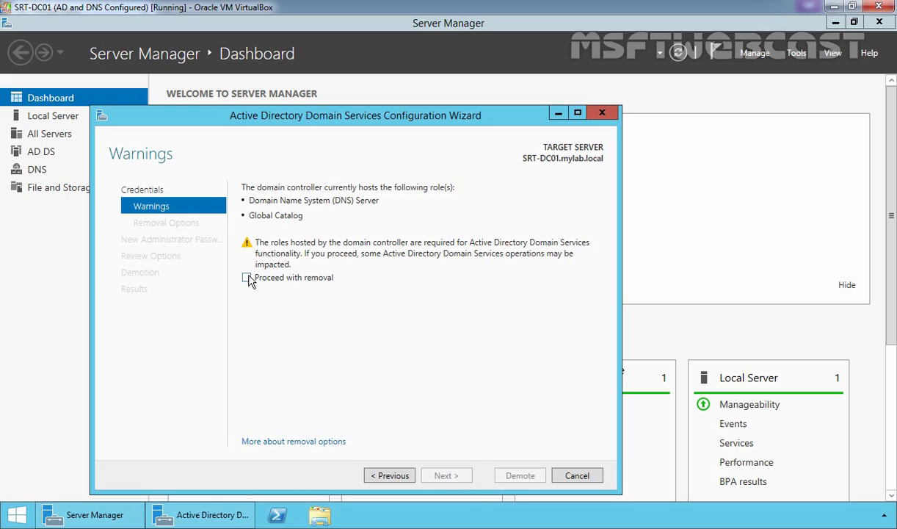
# Step: Acknowledge the DNS Server and Global Catalog warnings with 'Proceed with removal' and continue
pyautogui.click(246, 277)
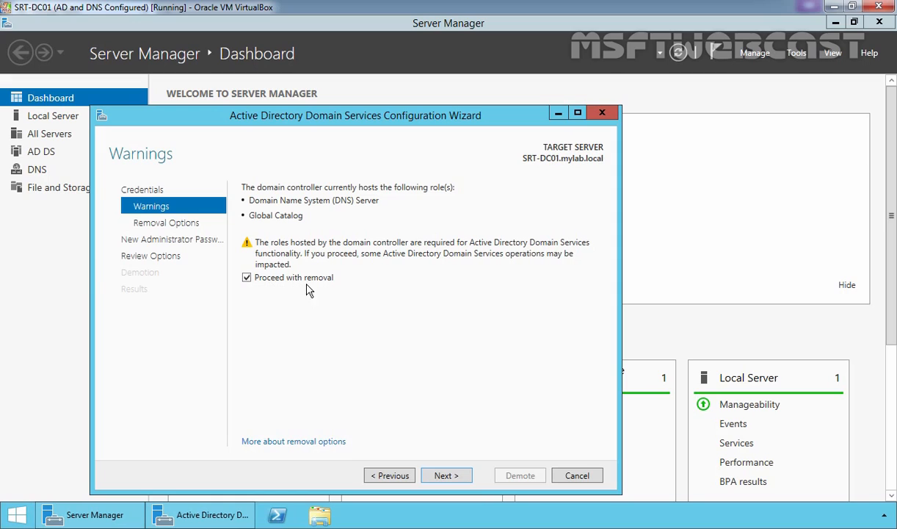
pyautogui.click(446, 475)
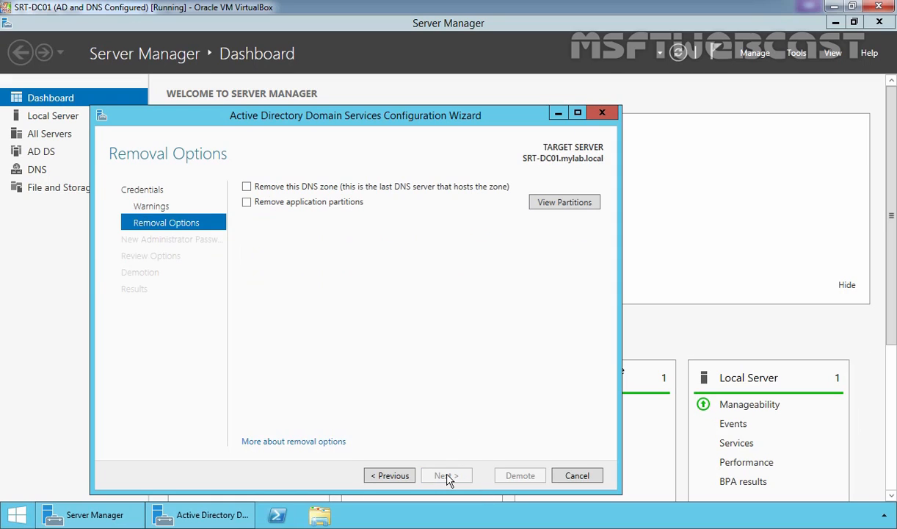
pyautogui.moveTo(299, 252)
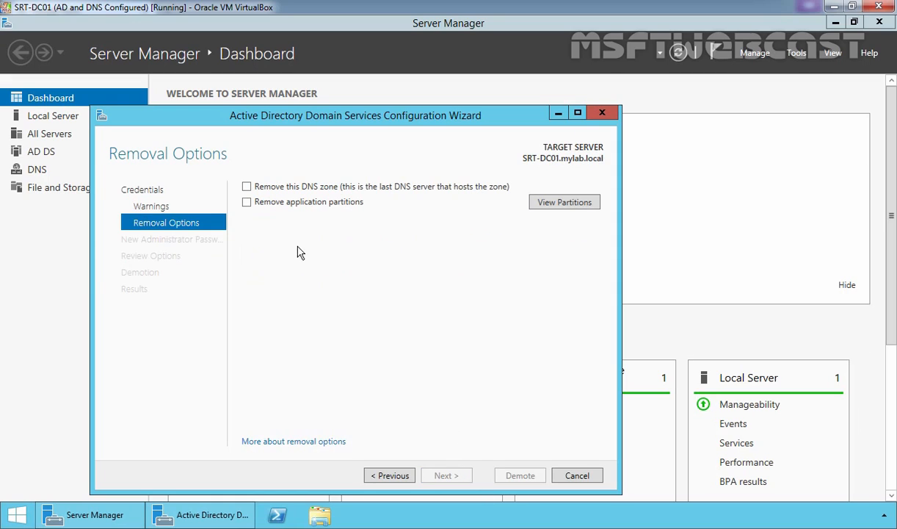
# Step: Enable removal of the last DNS zone and application partitions, reviewing the two listed partitions
pyautogui.click(247, 186)
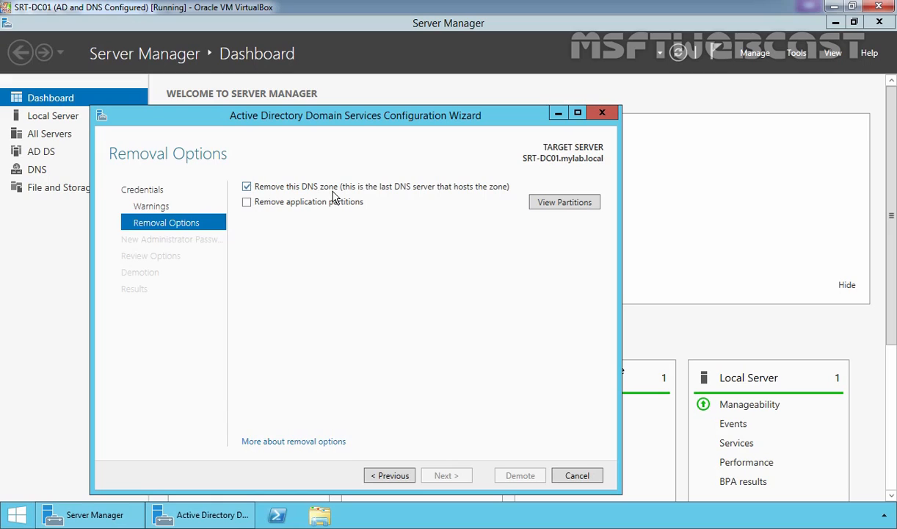
pyautogui.moveTo(433, 194)
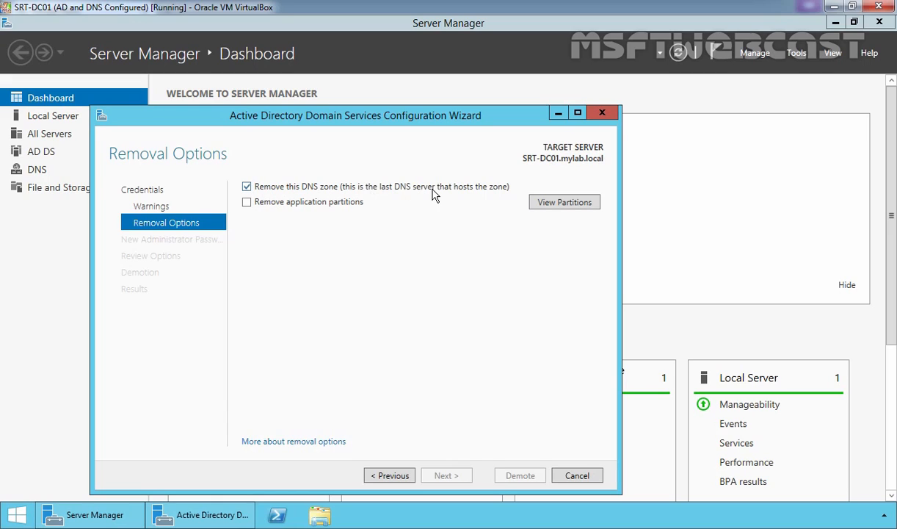
pyautogui.moveTo(499, 198)
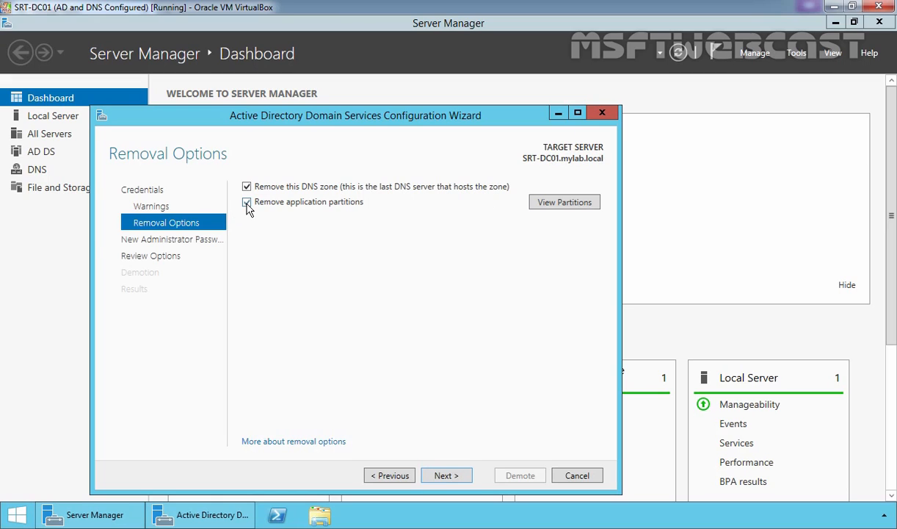
pyautogui.click(248, 202)
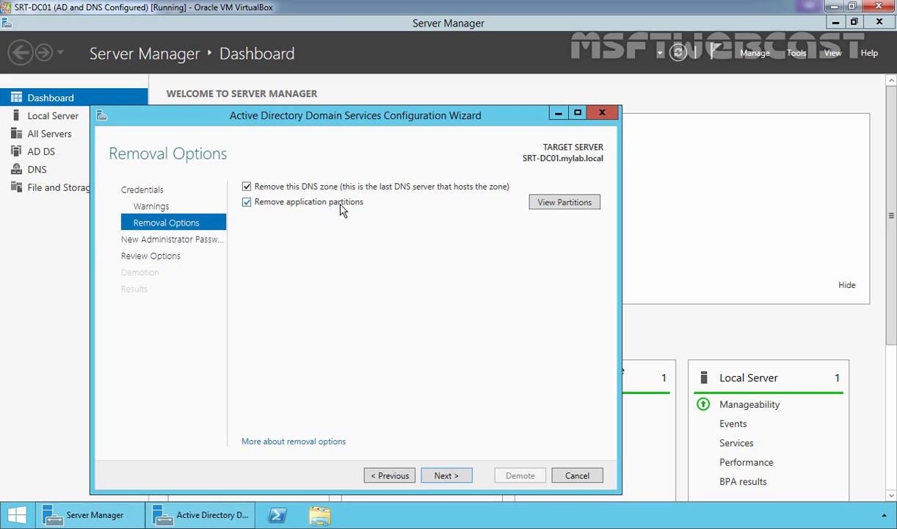
pyautogui.click(564, 202)
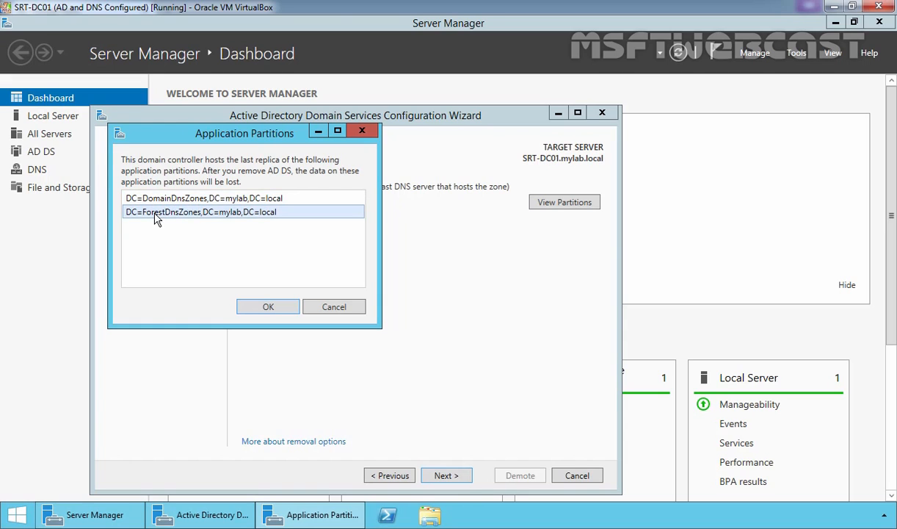
pyautogui.click(268, 306)
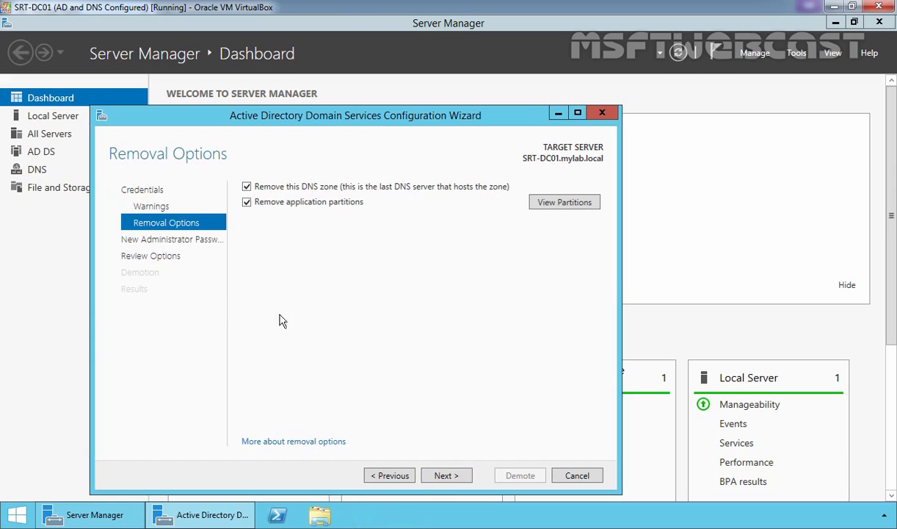
# Step: Enter and confirm the new local Administrator password and continue to the review summary
pyautogui.click(445, 475)
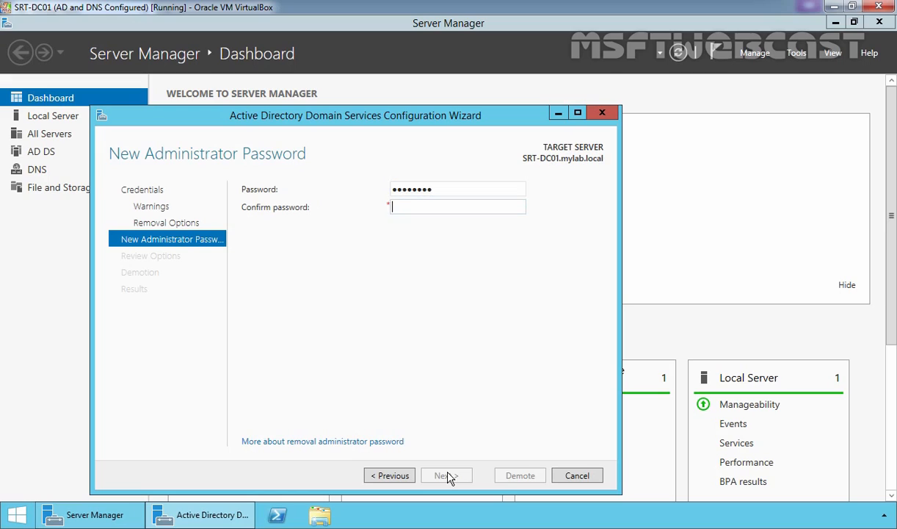
pyautogui.write('••••••••')
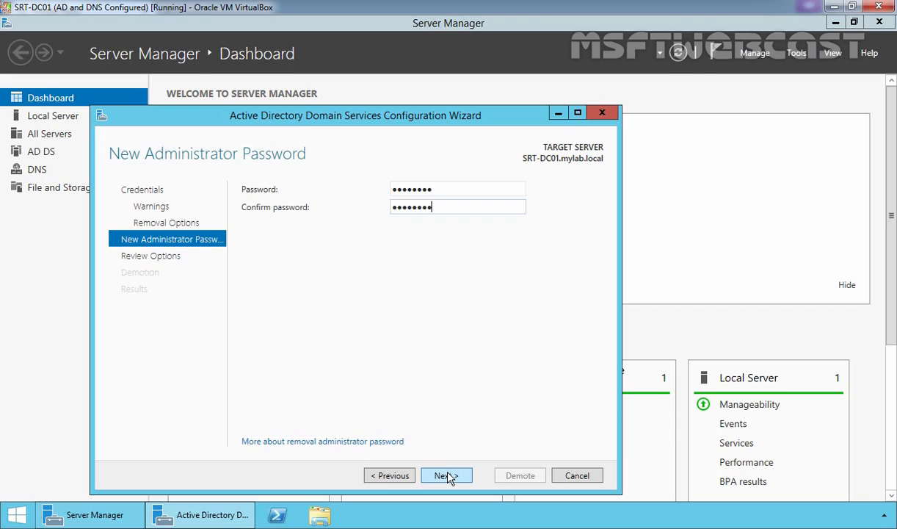
pyautogui.click(446, 475)
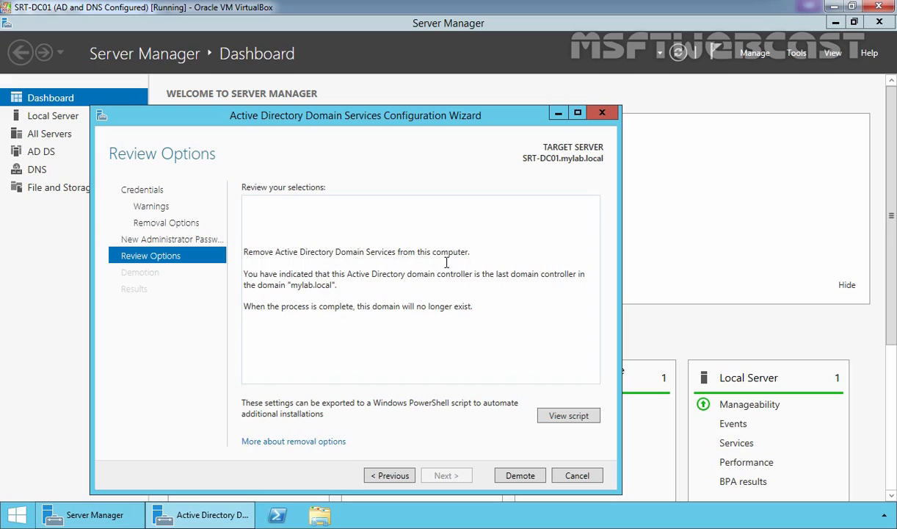
pyautogui.moveTo(266, 276)
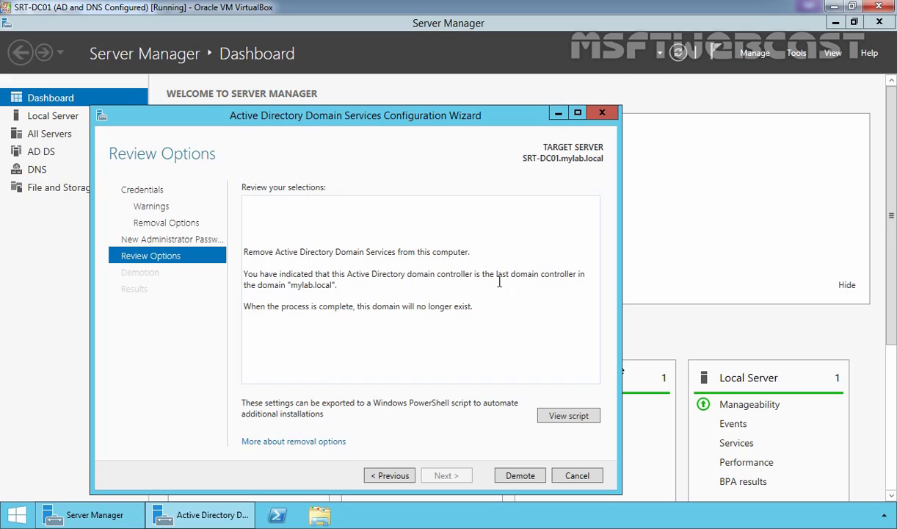
pyautogui.moveTo(322, 289)
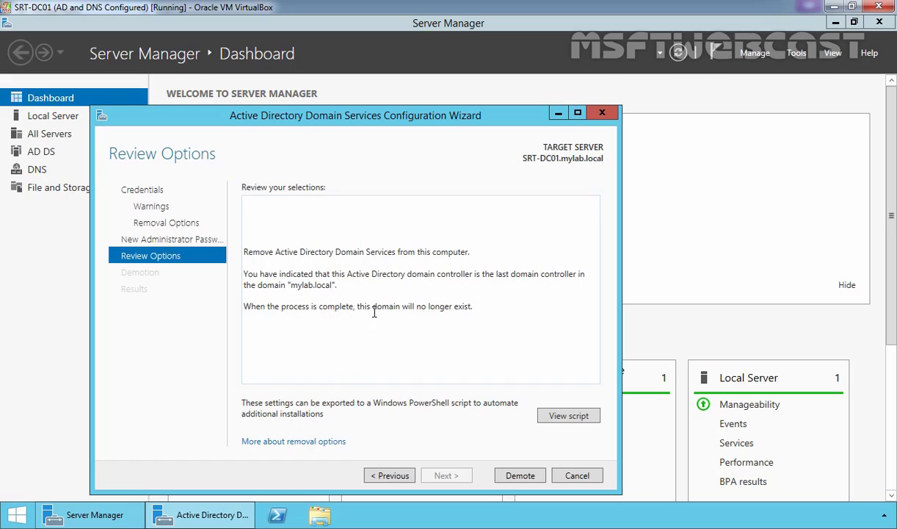
pyautogui.moveTo(455, 317)
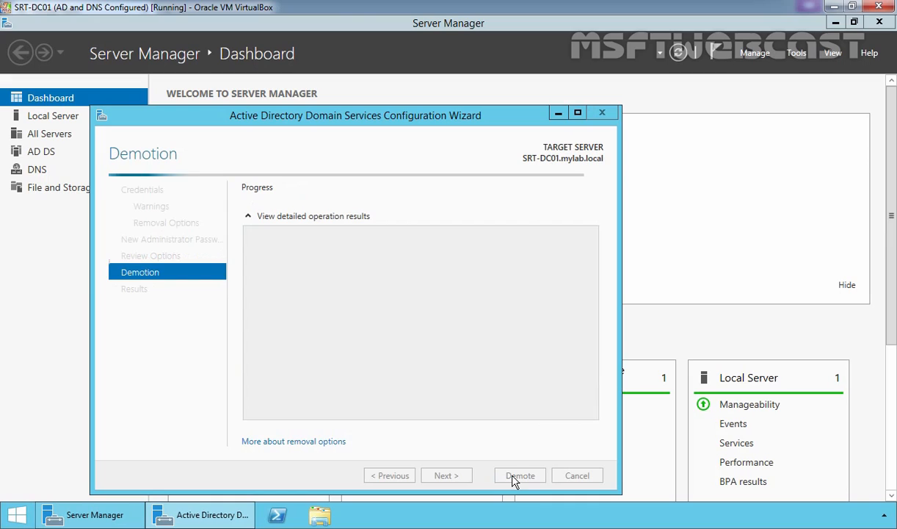
# Step: Run the demotion and let SRT-DC01 restart to the sign-in screen
pyautogui.click(520, 475)
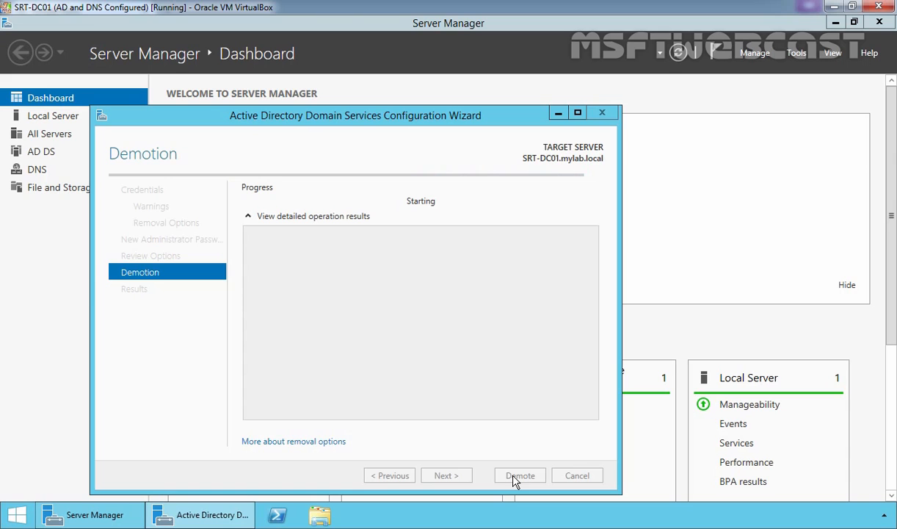
pyautogui.click(519, 475)
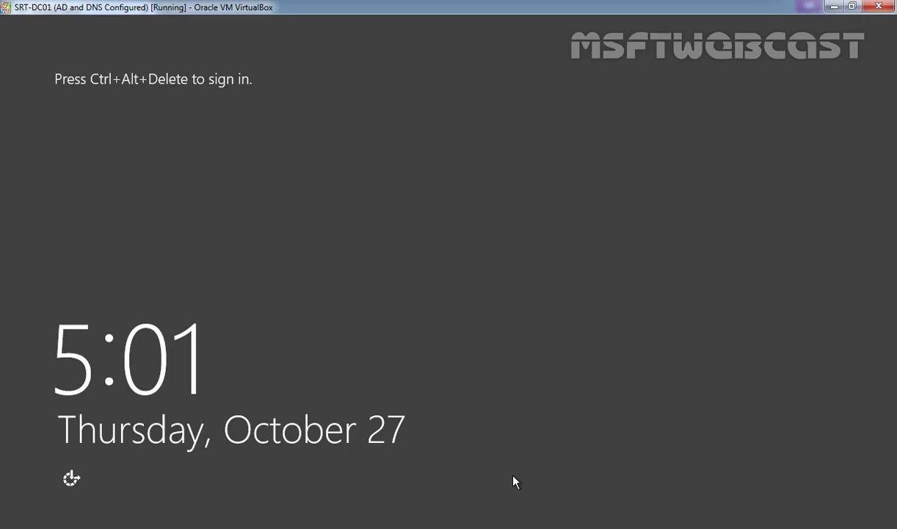
# Step: Sign in as Administrator and return to the Server Manager dashboard
pyautogui.press('ctrl+alt+delete')
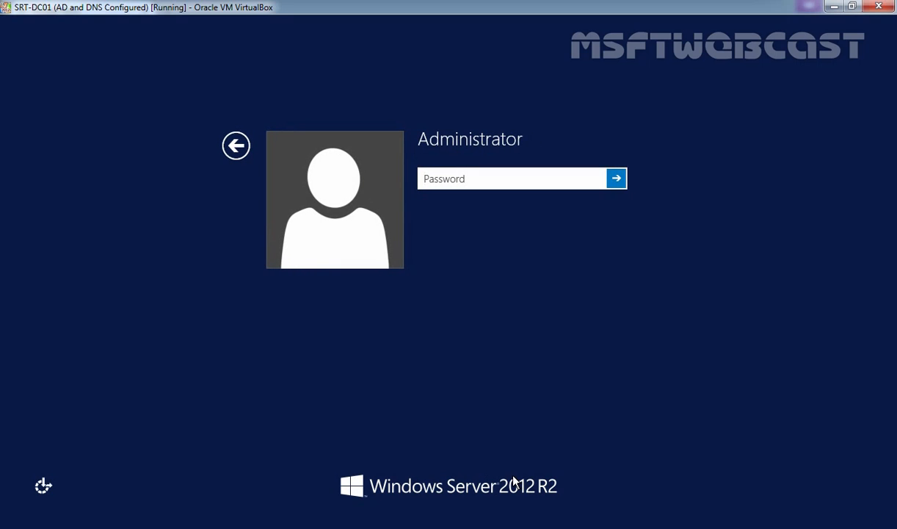
pyautogui.moveTo(508, 154)
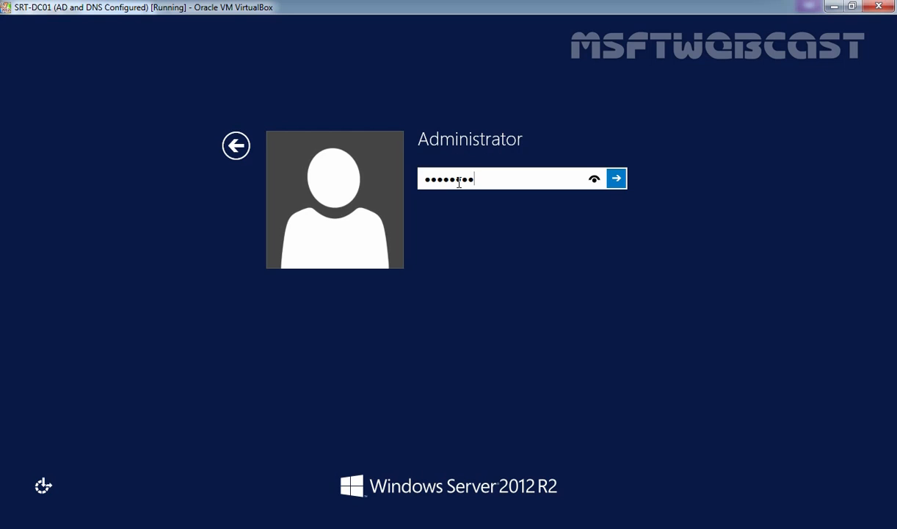
pyautogui.click(617, 178)
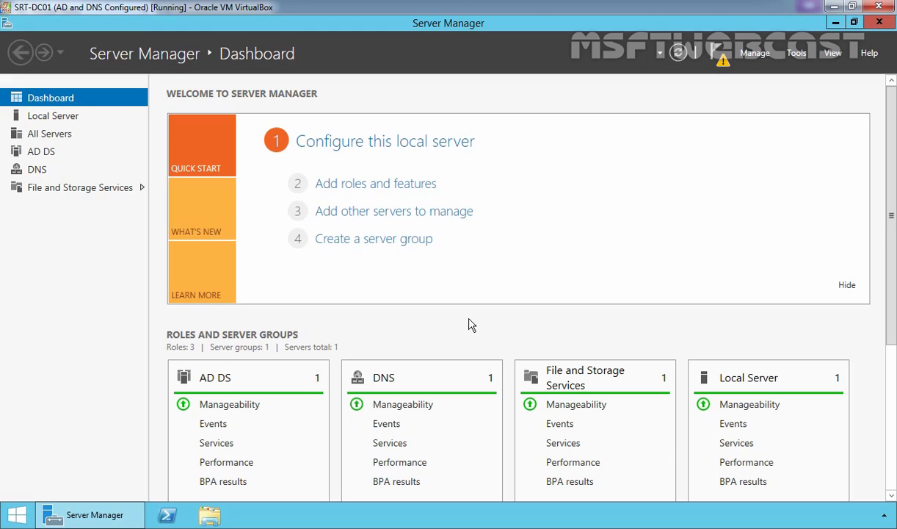
pyautogui.moveTo(754, 53)
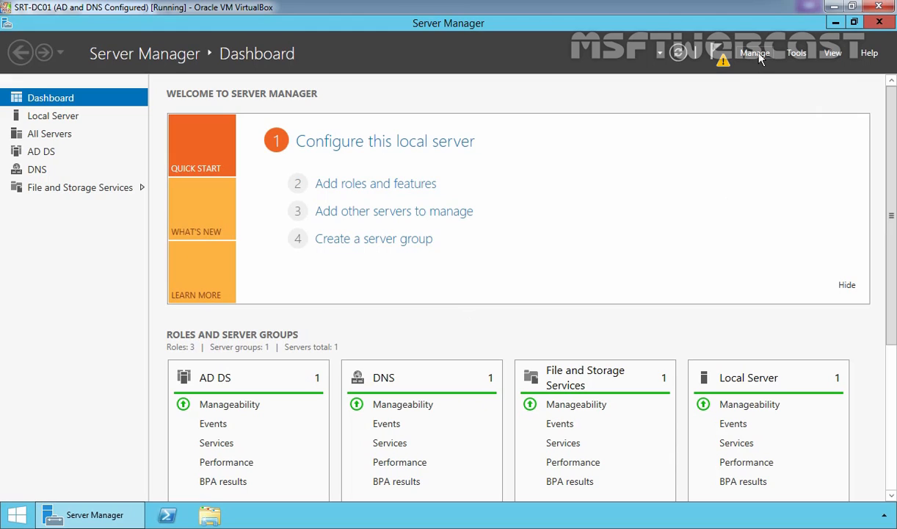
# Step: Start the Remove Roles and Features wizard from Manage and continue past Before You Begin
pyautogui.click(755, 52)
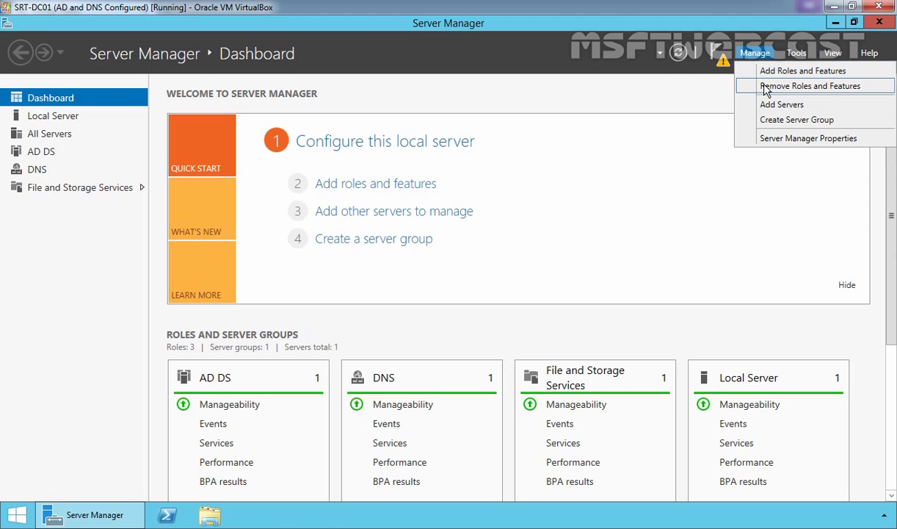
pyautogui.click(806, 86)
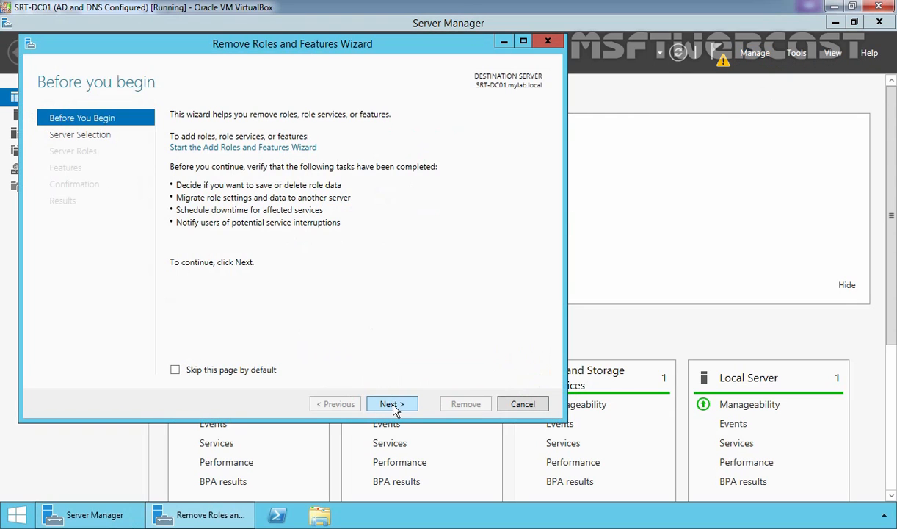
pyautogui.click(391, 403)
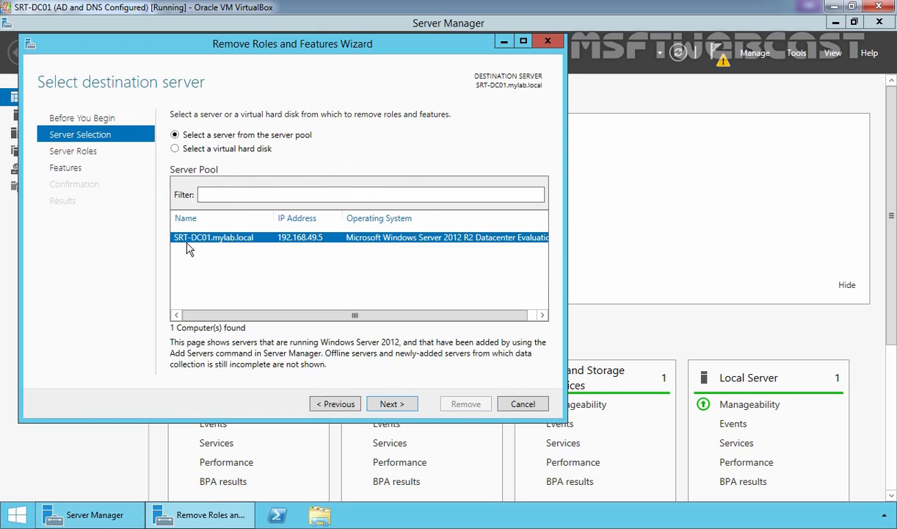
pyautogui.moveTo(392, 403)
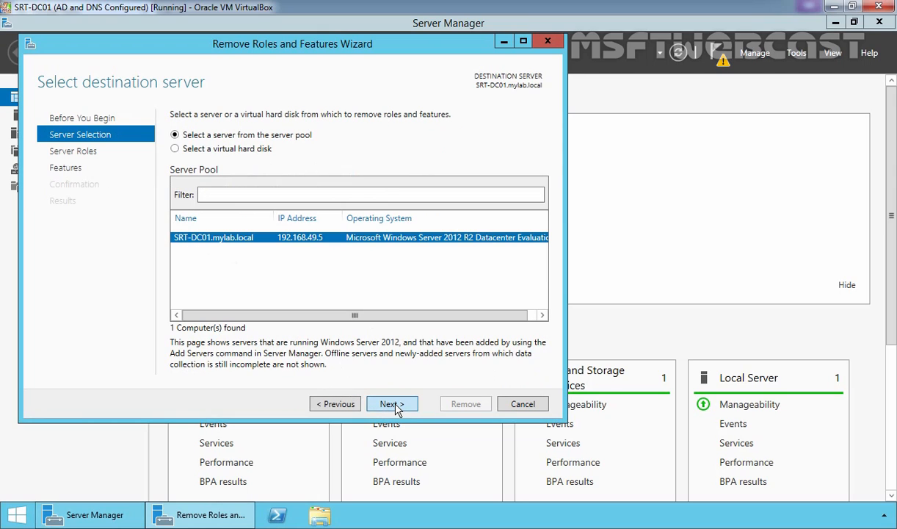
# Step: Uncheck Active Directory Domain Services, accepting removal of its management tools
pyautogui.click(391, 403)
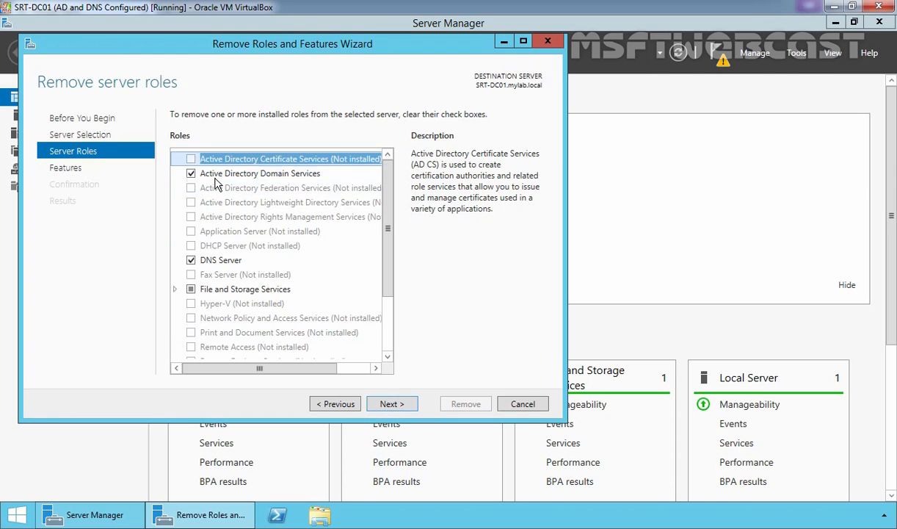
pyautogui.click(259, 174)
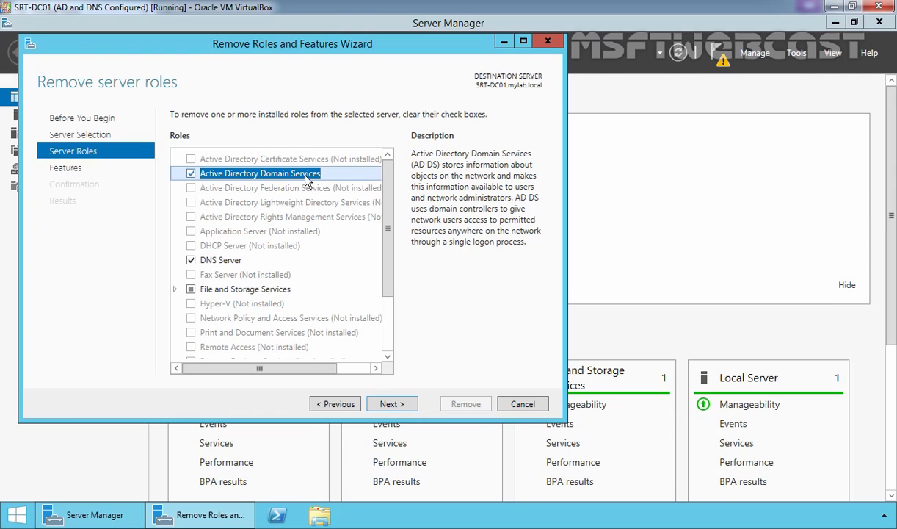
pyautogui.click(190, 173)
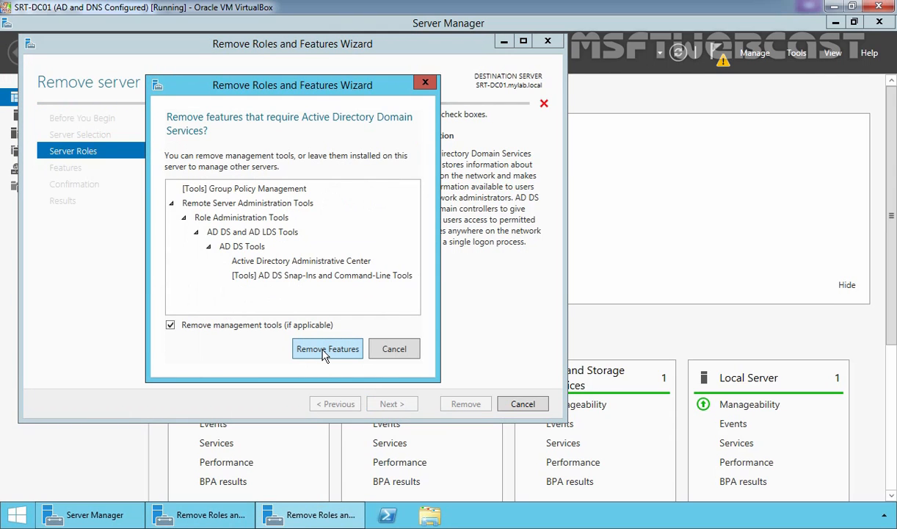
pyautogui.click(327, 348)
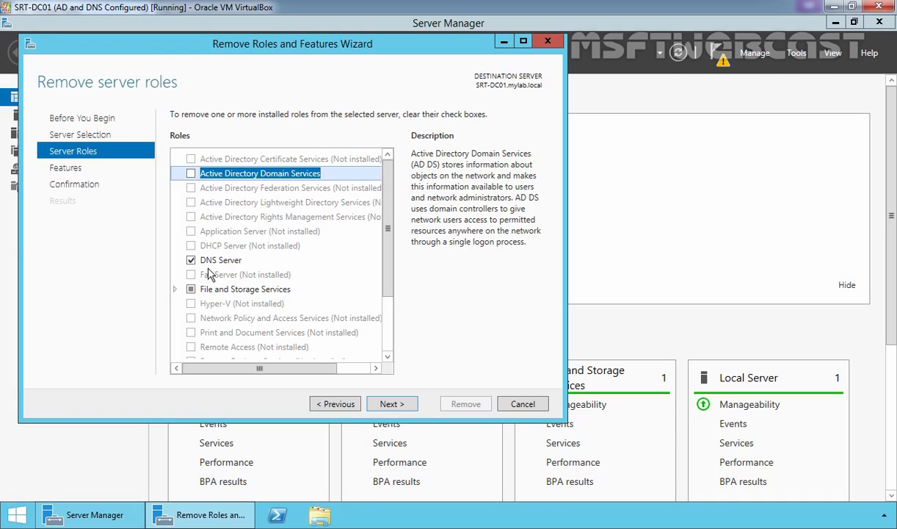
# Step: Uncheck DNS Server, accepting removal of its management tools
pyautogui.click(220, 259)
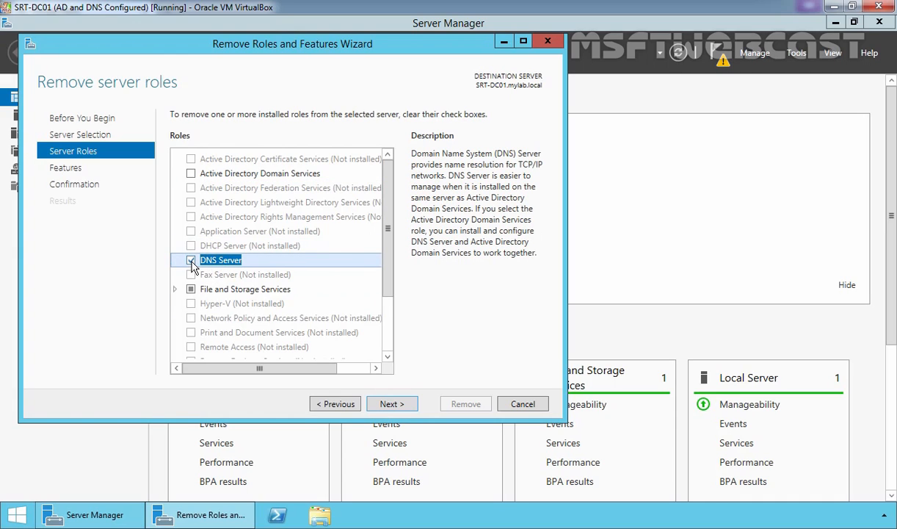
pyautogui.click(191, 260)
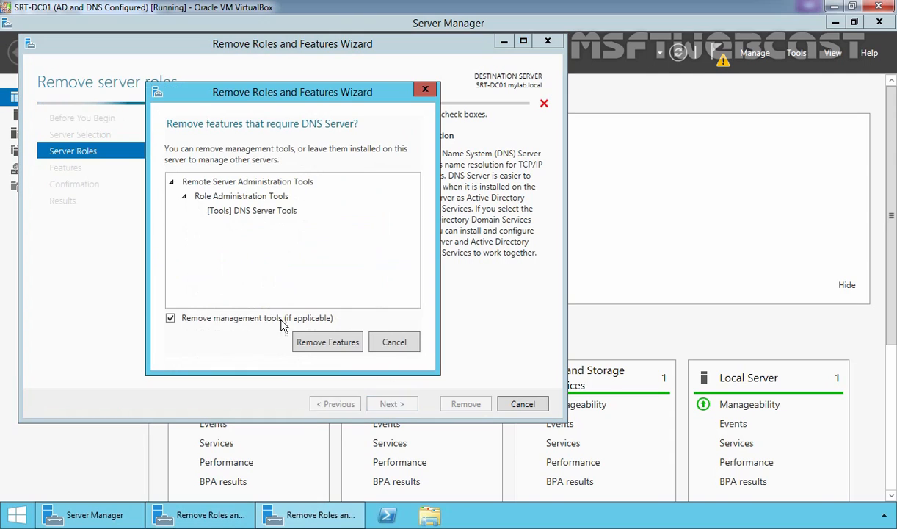
pyautogui.click(327, 342)
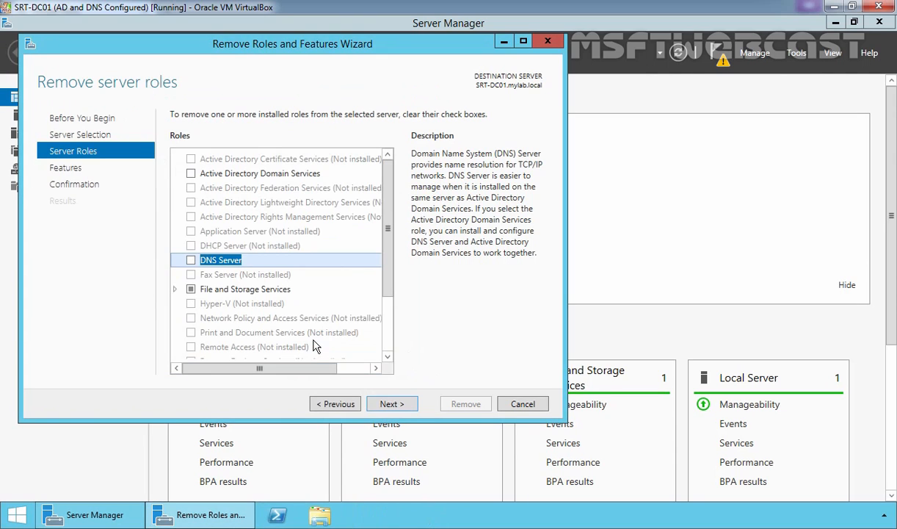
# Step: Advance through Features to Confirmation and start the removal with Remove
pyautogui.click(391, 403)
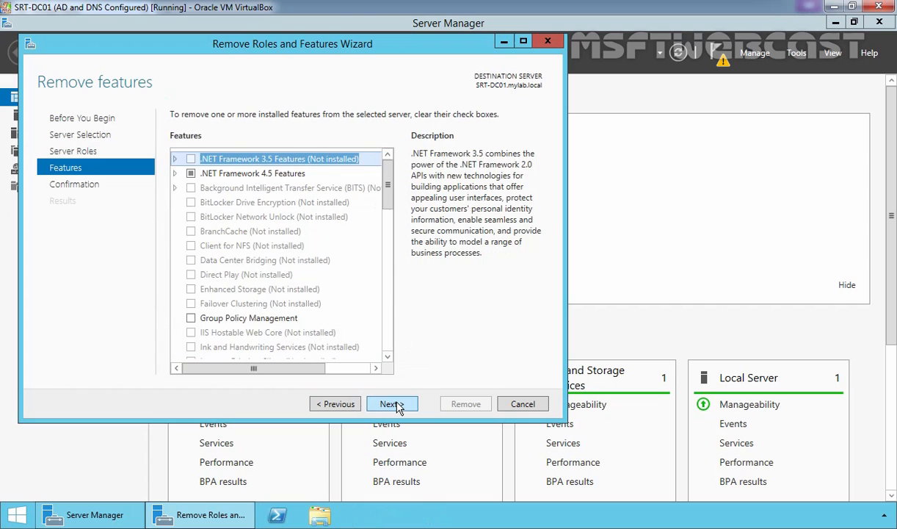
pyautogui.click(392, 403)
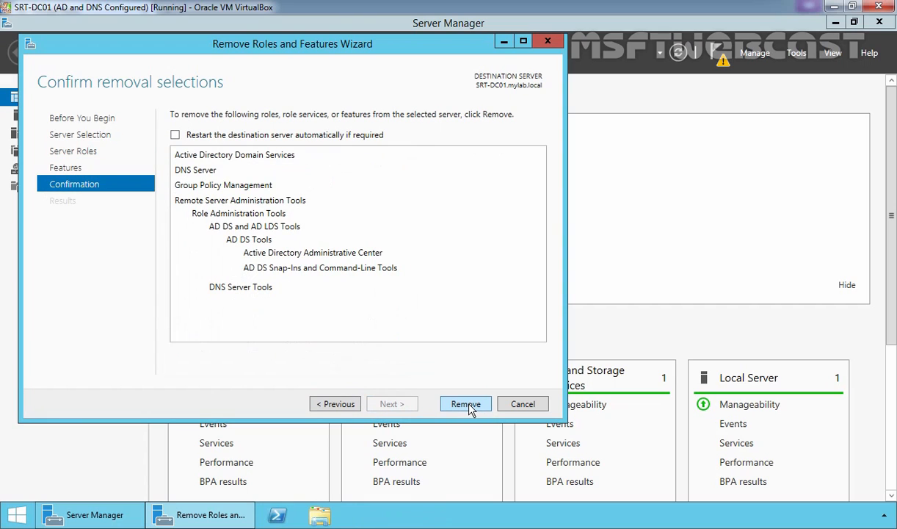
pyautogui.click(465, 404)
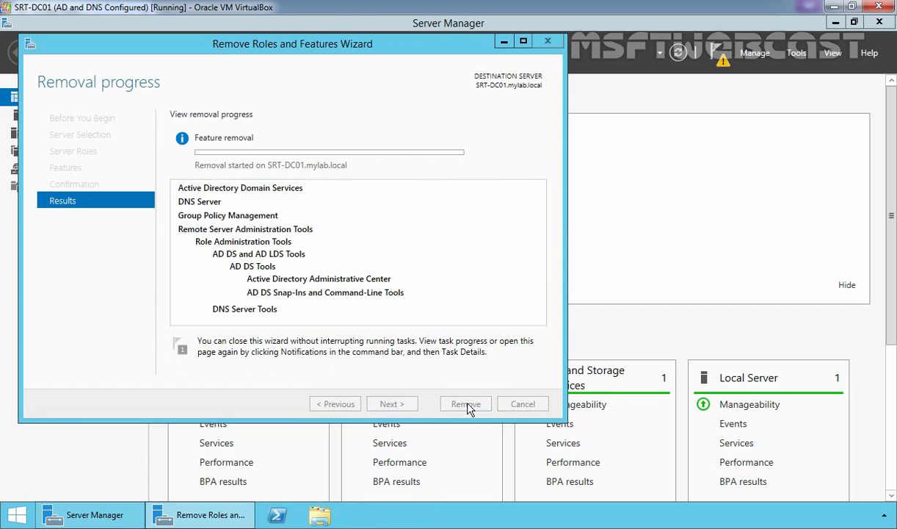